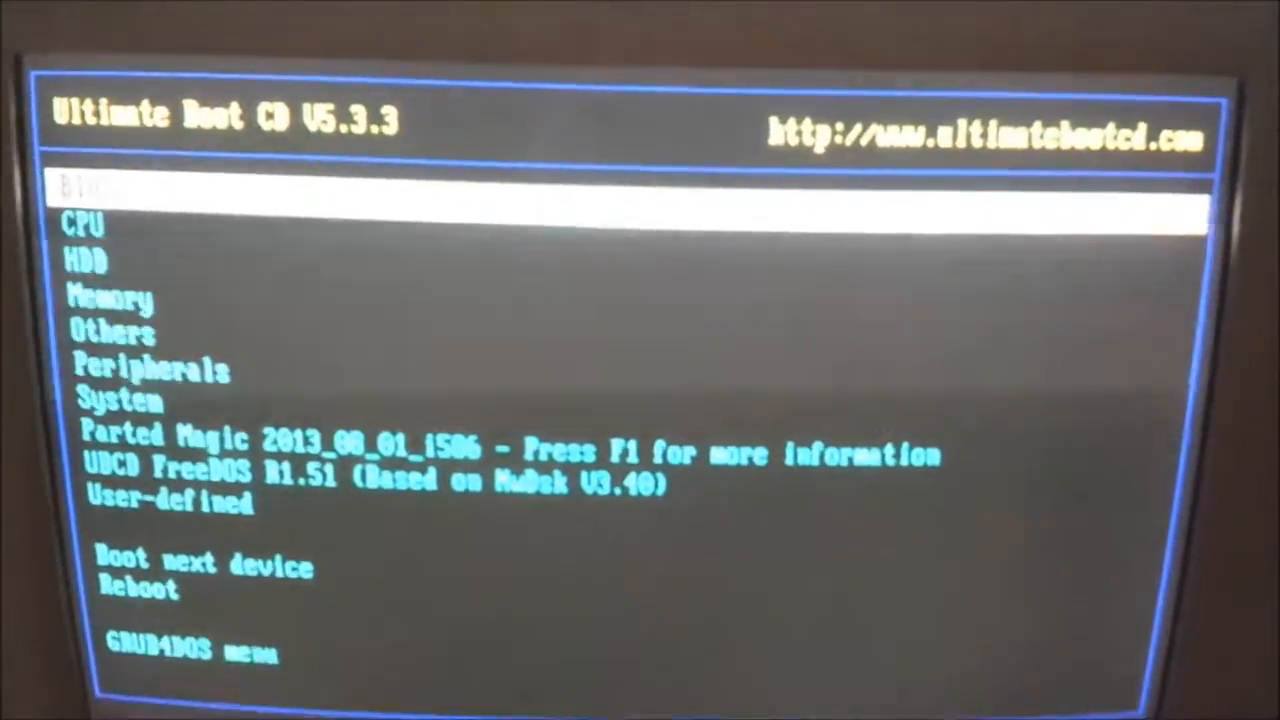
Launch Darik's Boot and Nuke 2.2.8 from Ultimate Boot CD's HDD > Disk Wiping tools
{"action": "key", "text": "Down"}
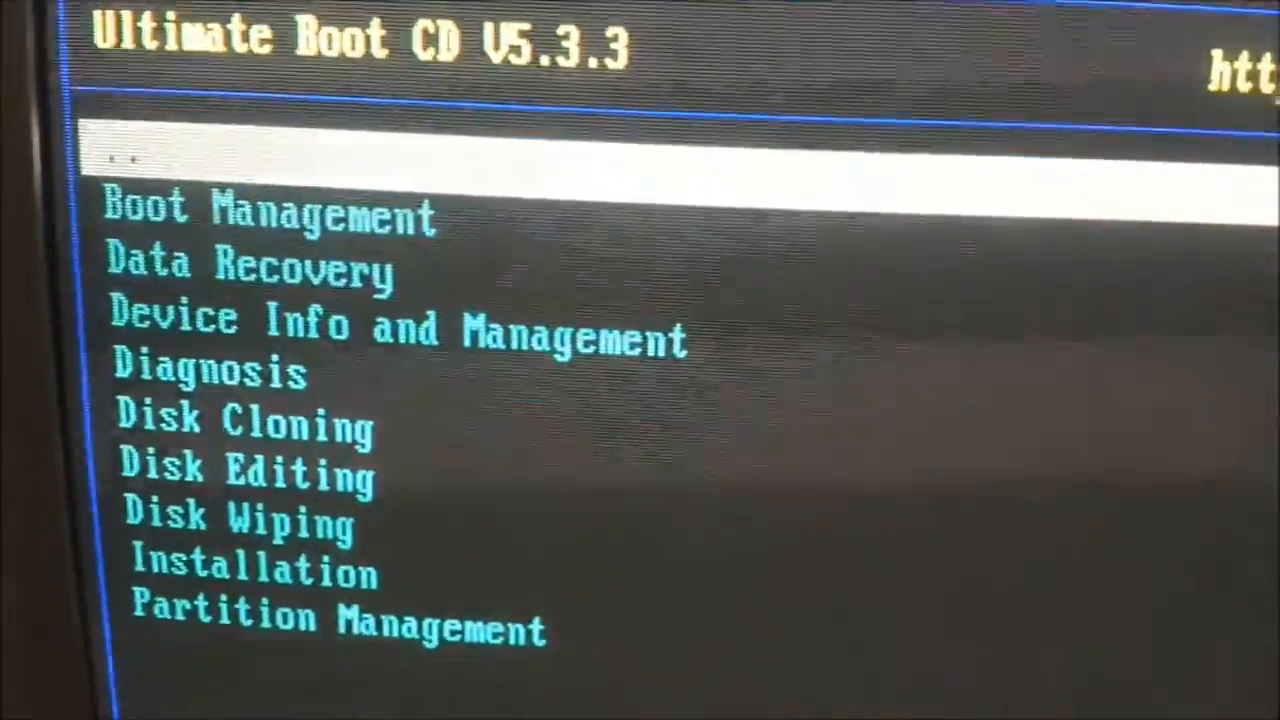
{"action": "key", "text": "Down"}
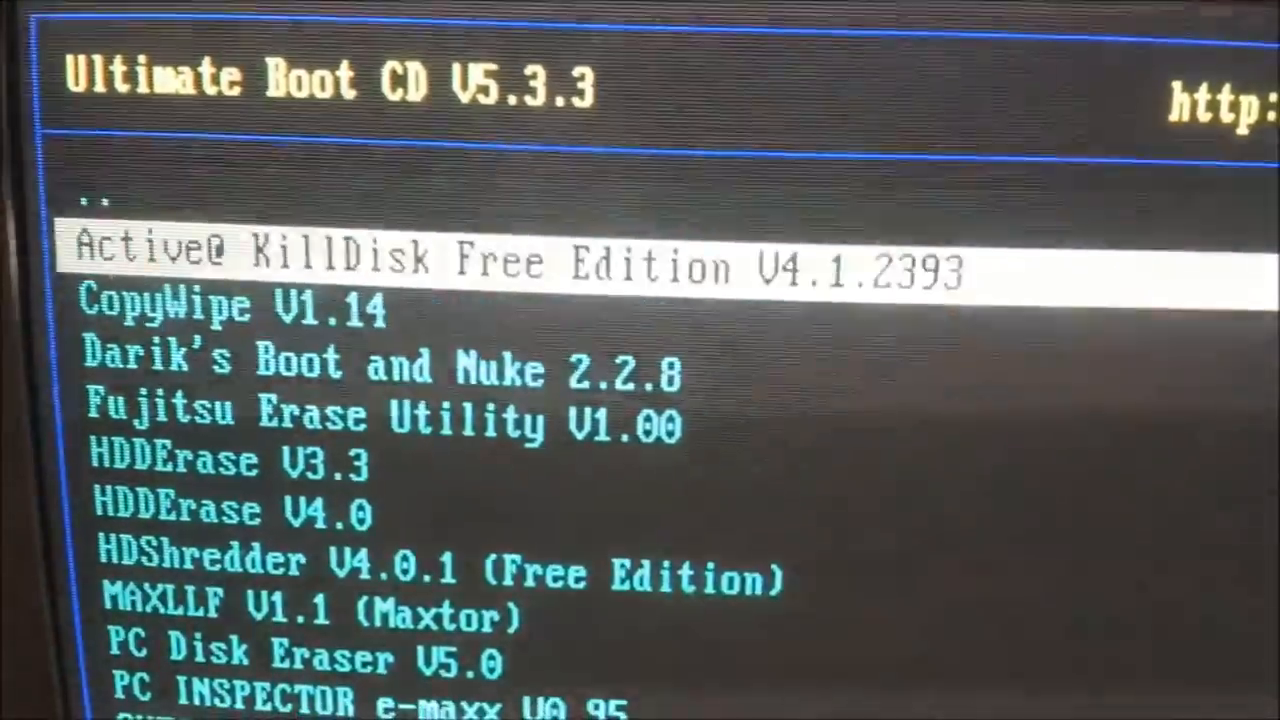
{"action": "key", "text": "Down"}
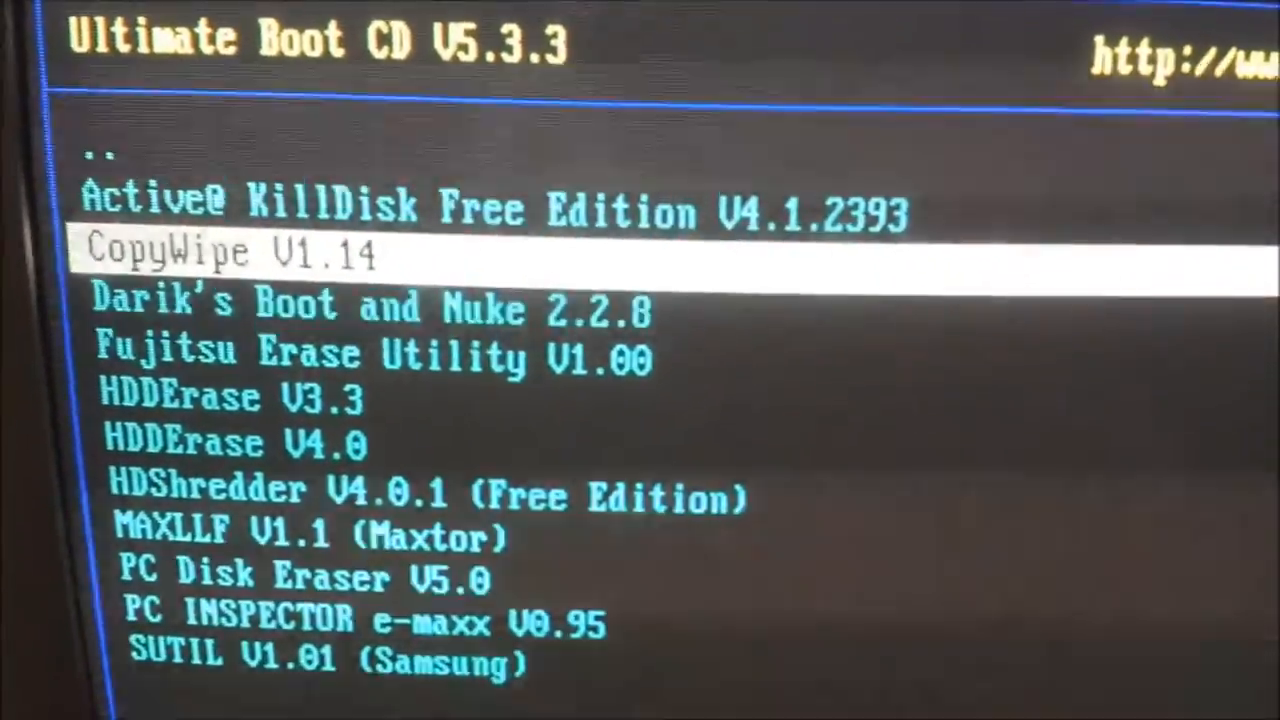
{"action": "key", "text": "Down"}
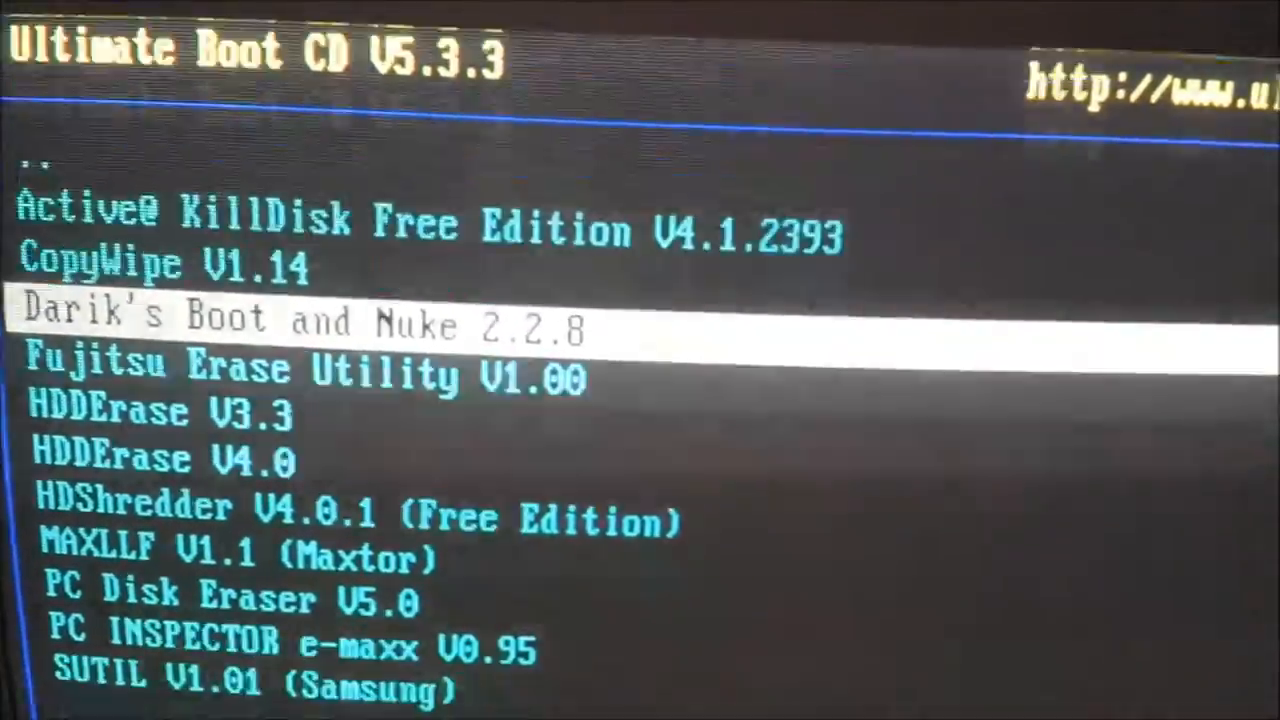
{"action": "key", "text": "enter"}
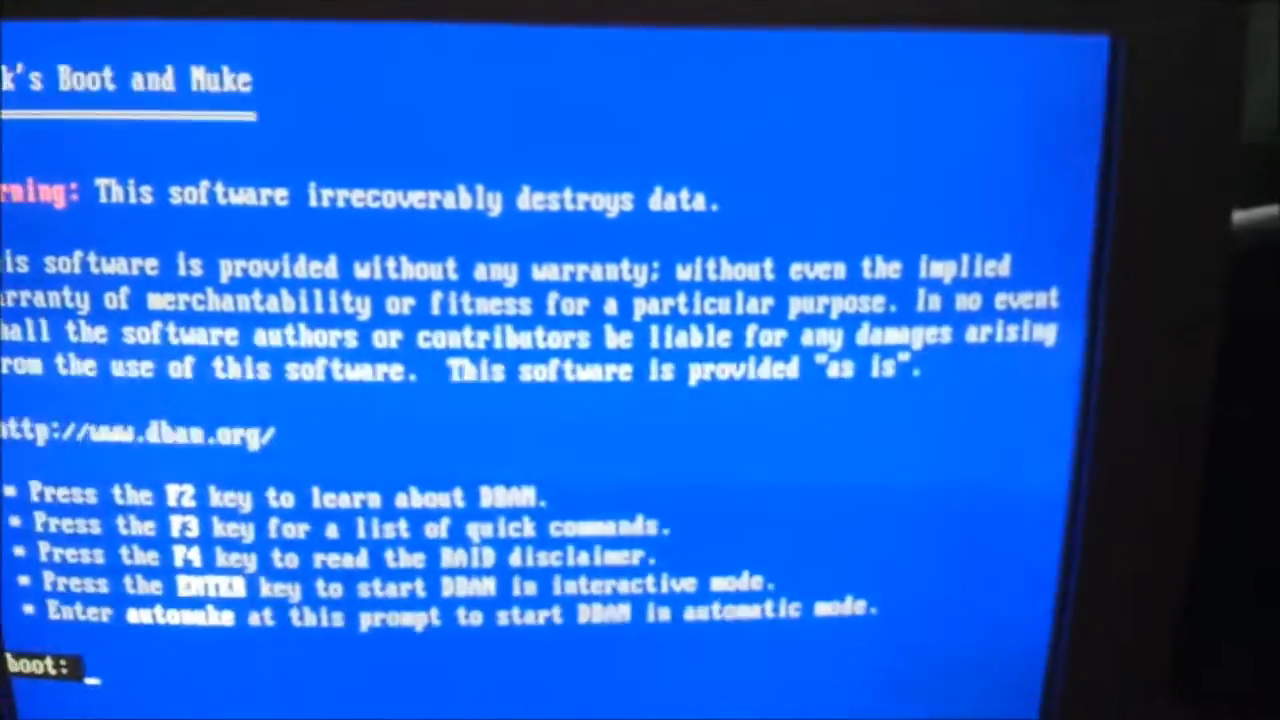
Start DBAN in interactive mode from the boot prompt
{"action": "key", "text": "enter"}
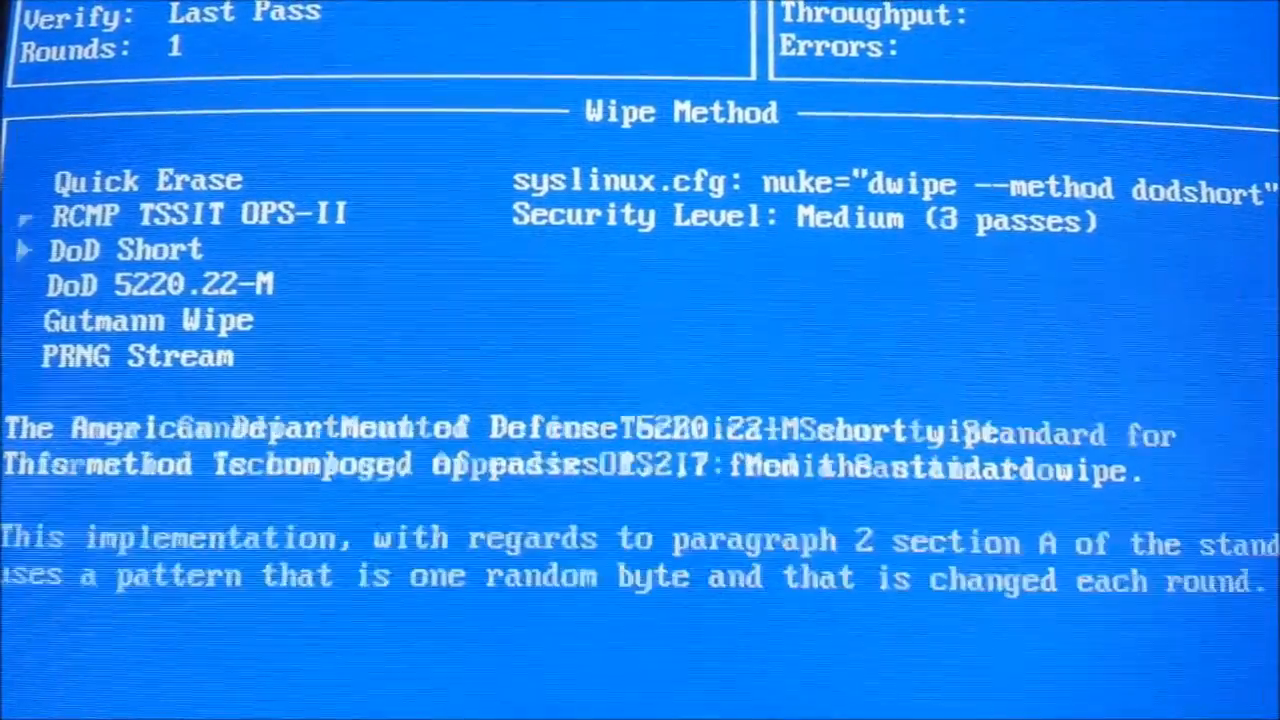
Select Gutmann Wipe (35-pass, high security) in the wipe method list
{"action": "key", "text": "Down"}
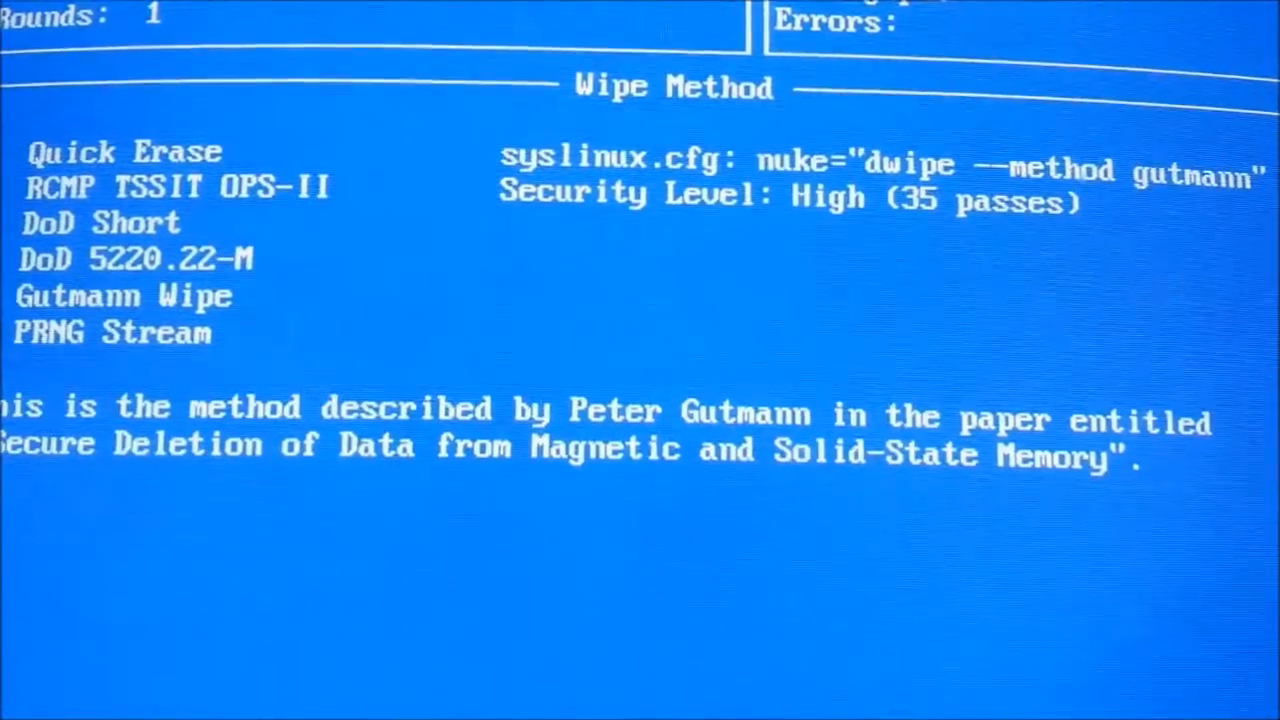